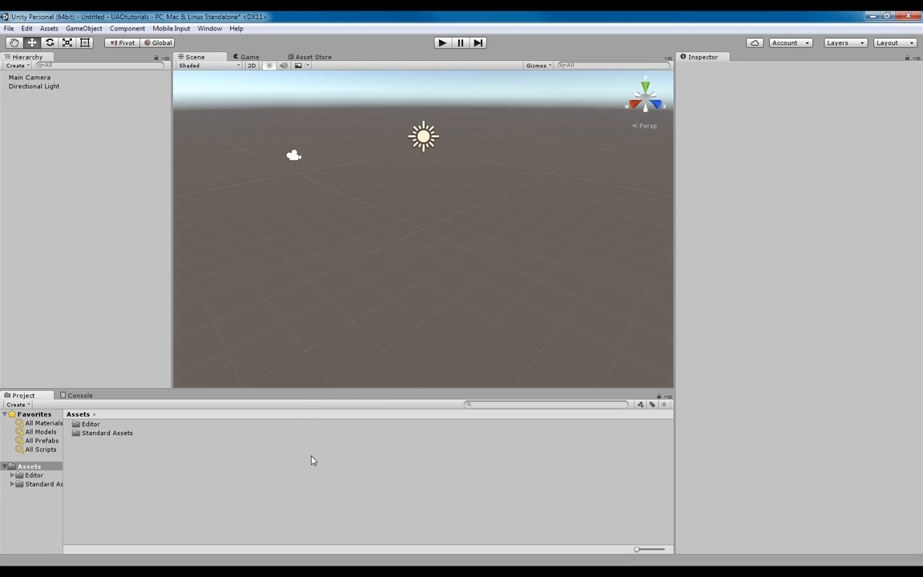
mouse_move(484, 415)
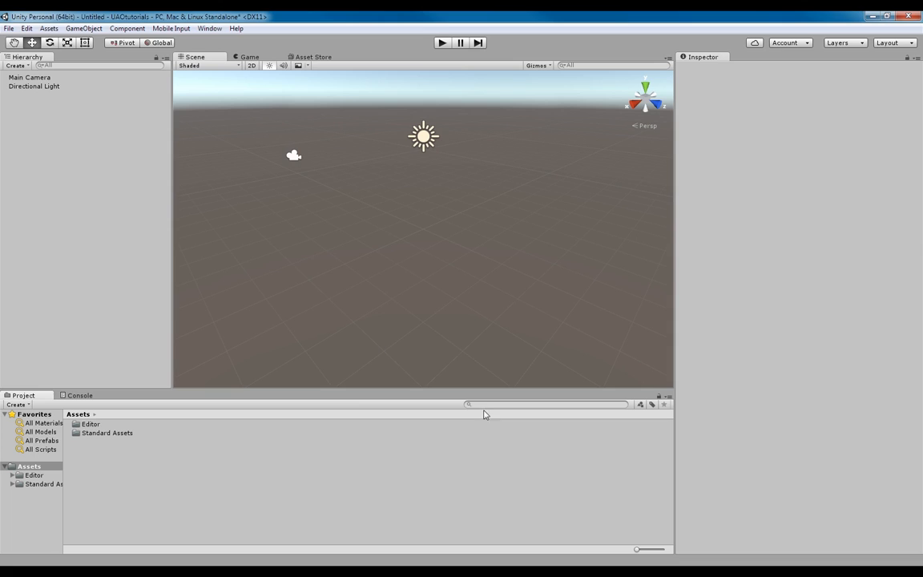
mouse_move(487, 405)
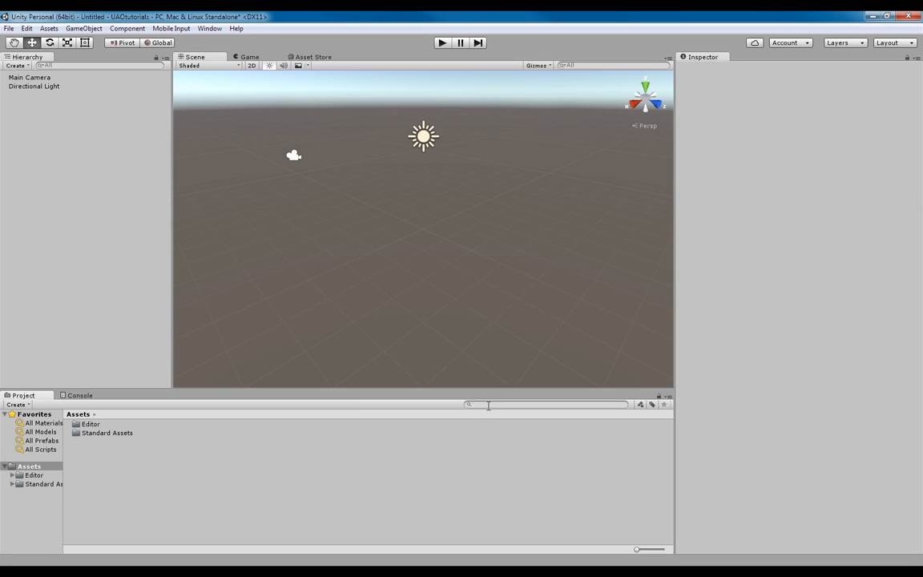
mouse_move(338, 470)
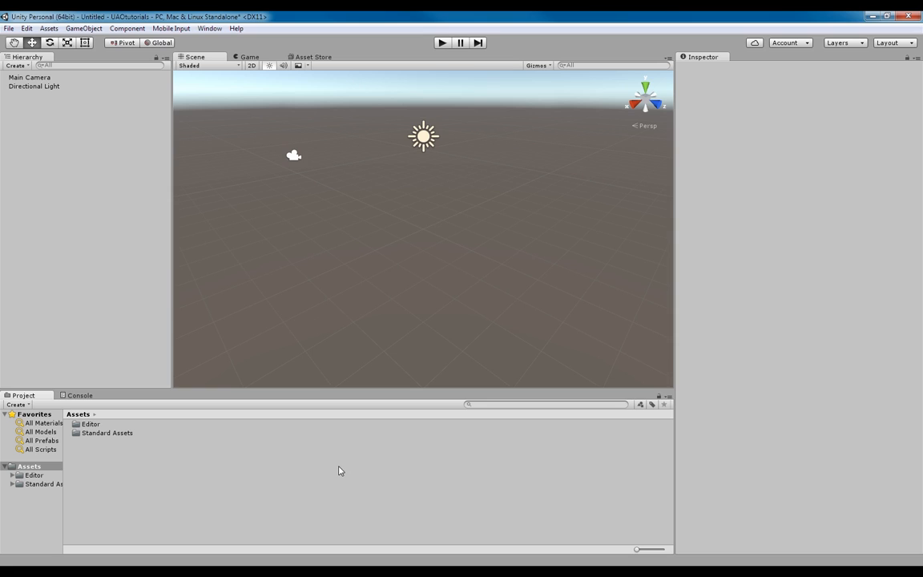
mouse_move(358, 453)
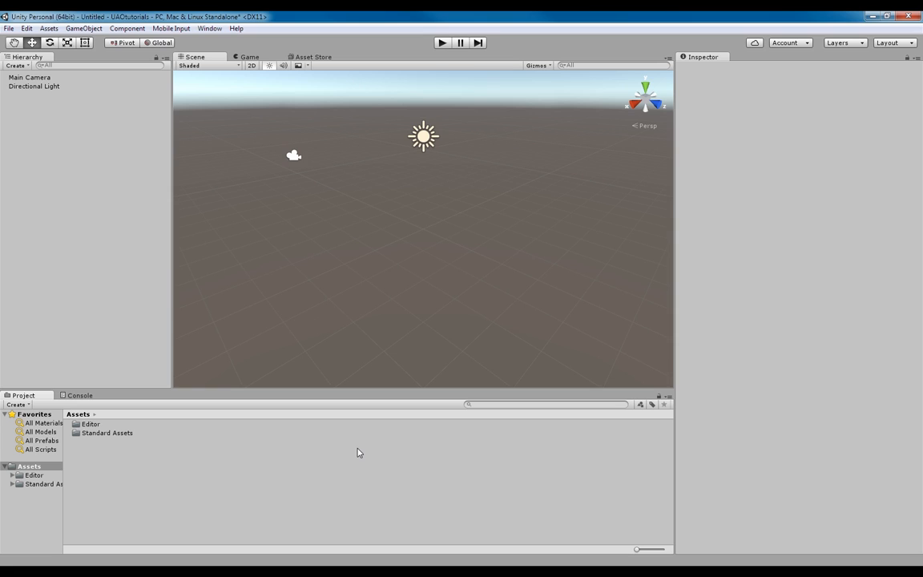
mouse_move(328, 458)
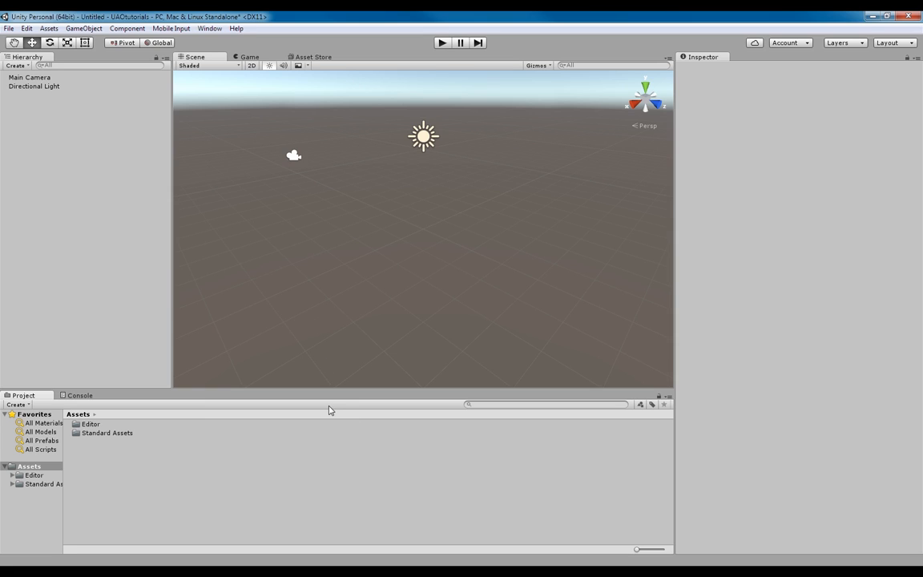
mouse_move(358, 453)
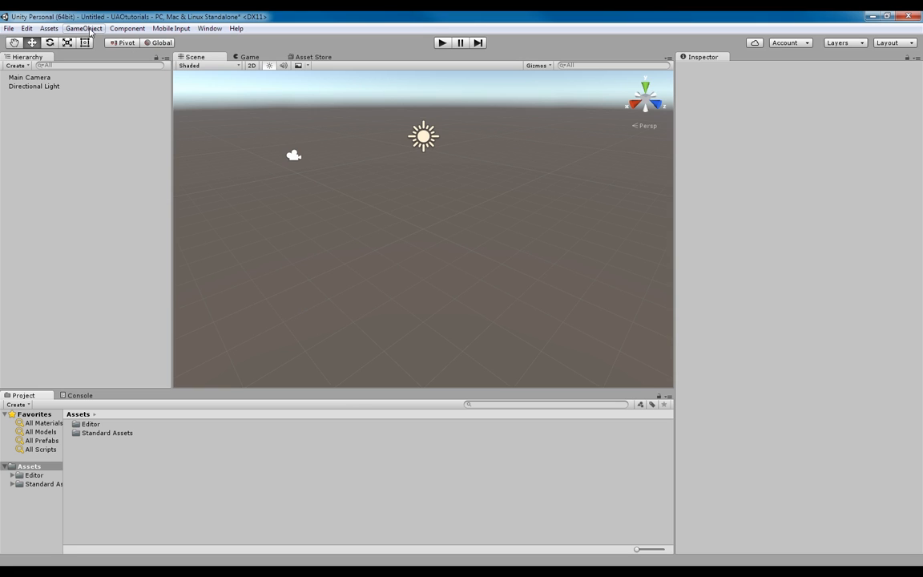
- Add a 3D Cube object to the scene from the GameObject menu
left_click(83, 28)
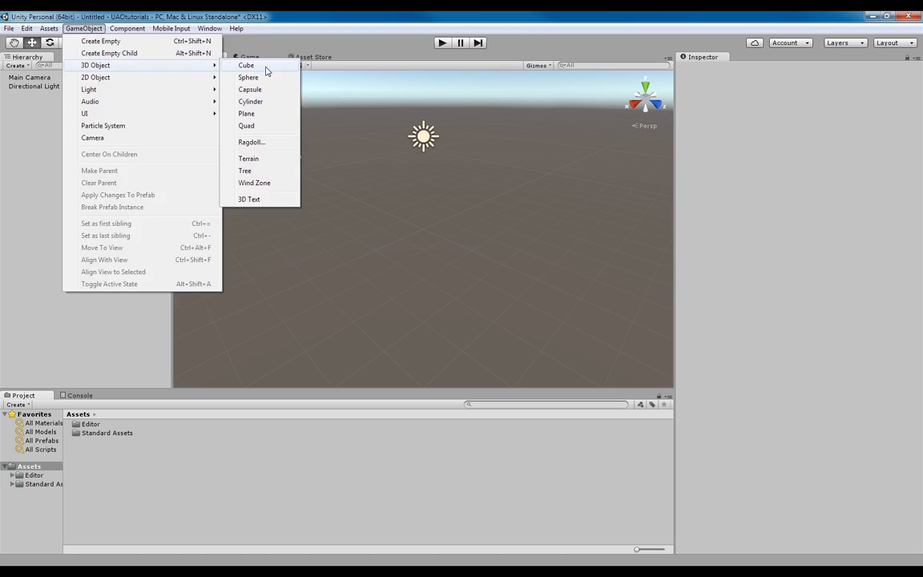
left_click(246, 65)
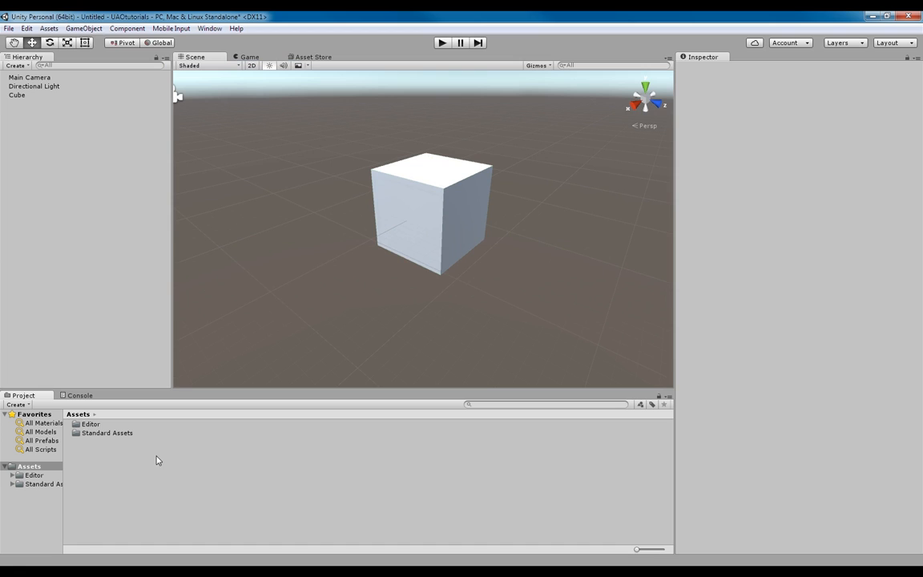
- Create a C# script asset named iAmScript, then select the Cube in the Hierarchy
right_click(158, 461)
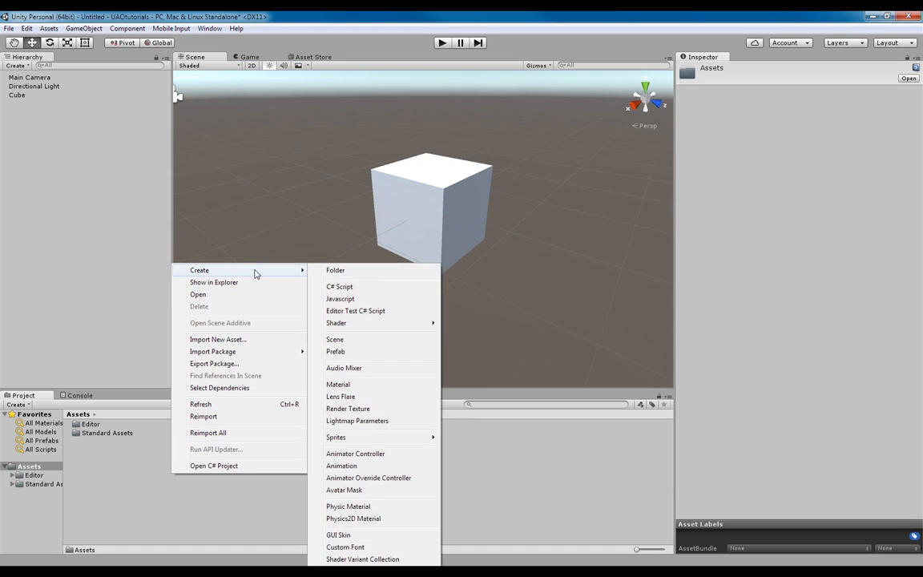
left_click(339, 286)
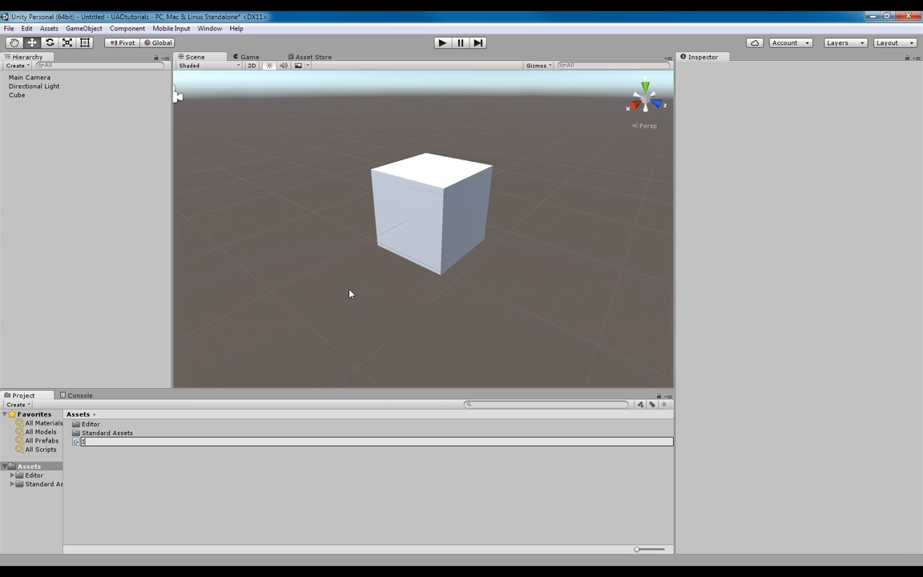
type("Iamscript")
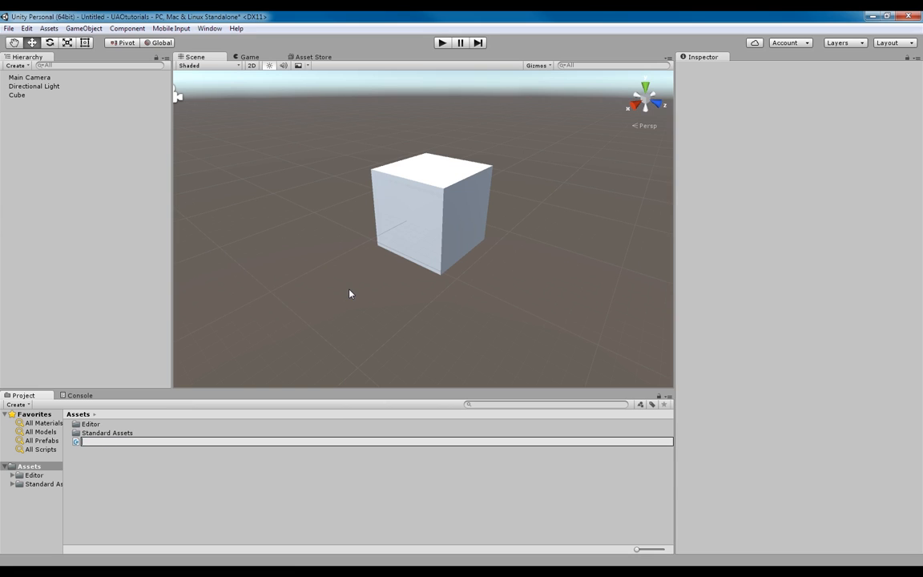
type("iAmScript")
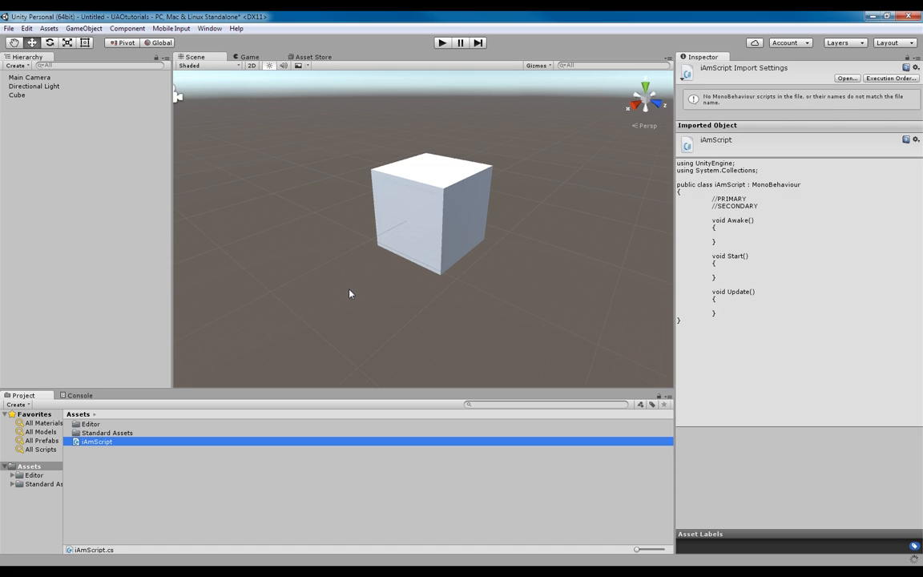
left_click(17, 94)
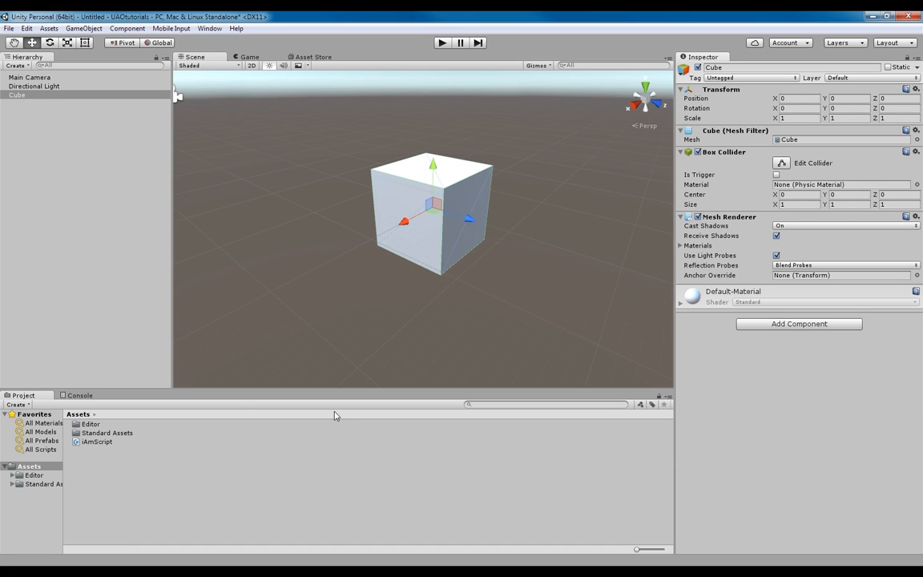
- Drag the iAmScript asset onto the Cube three times, adding three script components
left_click(96, 442)
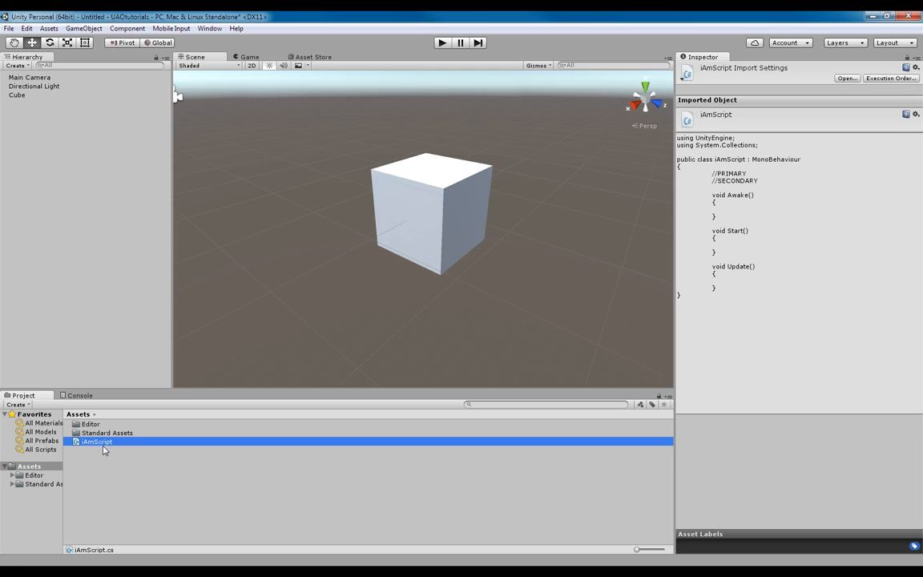
mouse_move(328, 328)
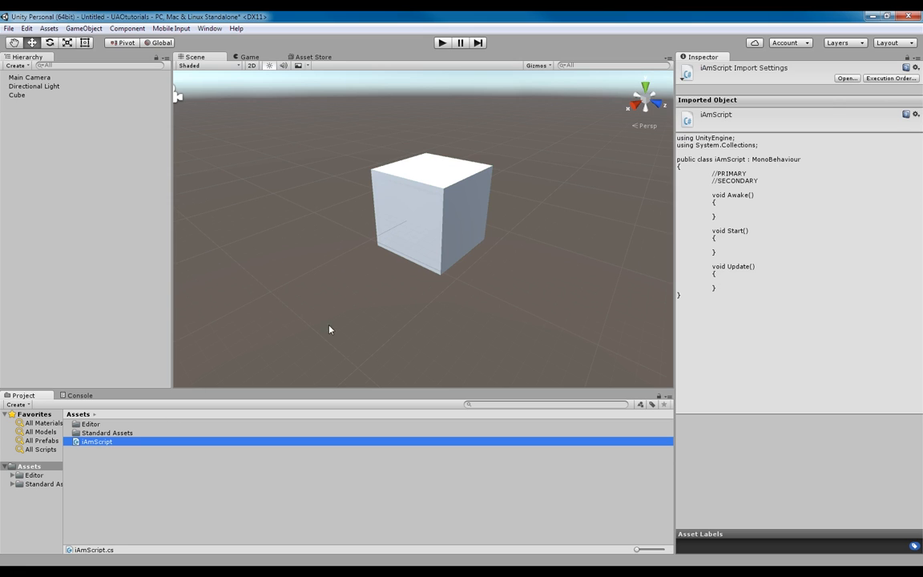
left_click(16, 94)
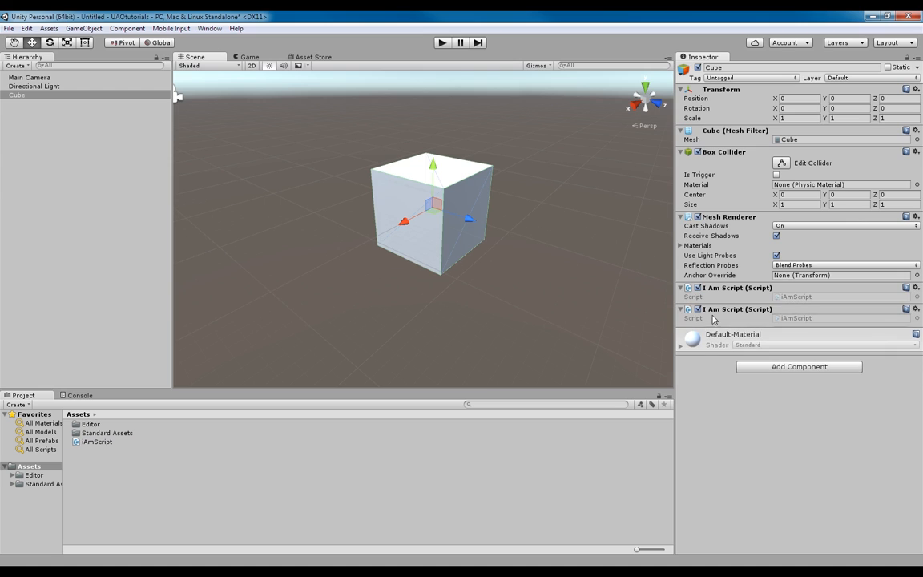
mouse_move(280, 406)
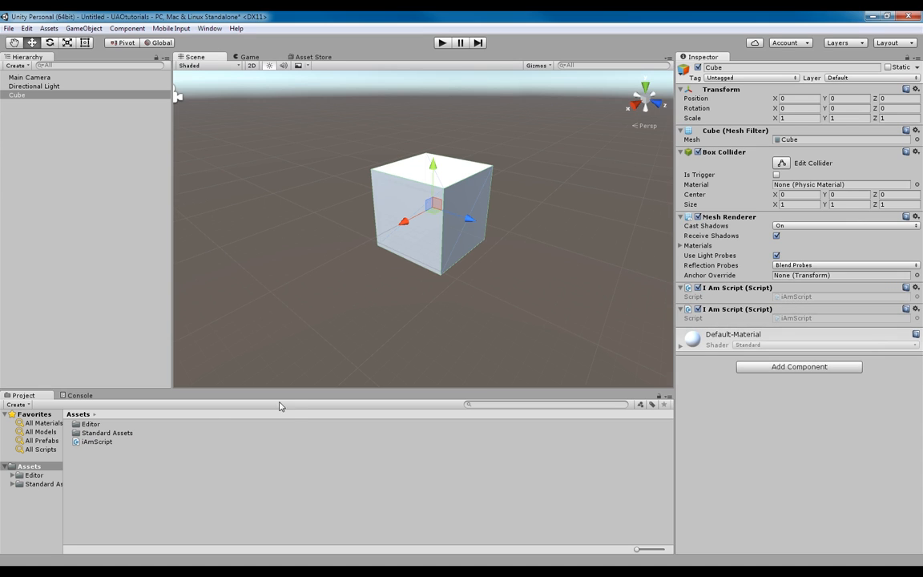
double_click(17, 95)
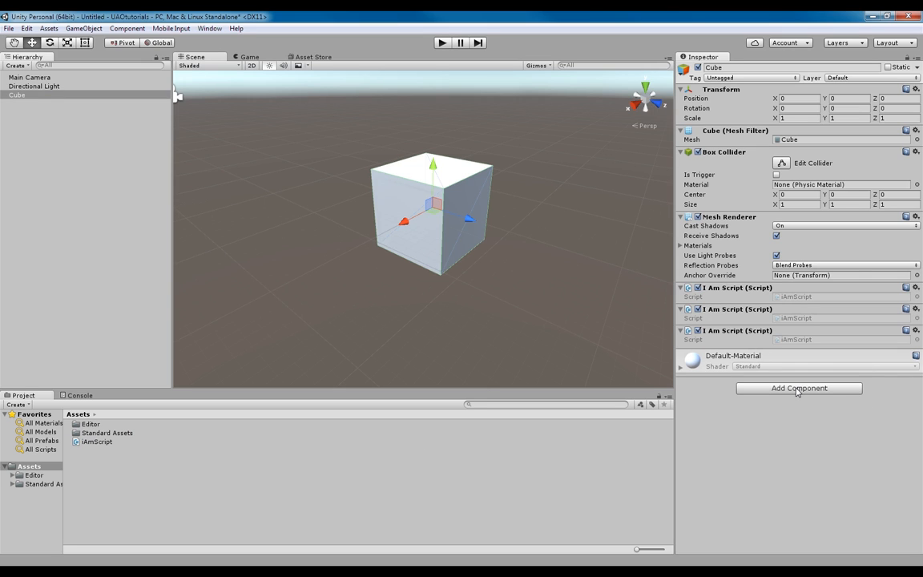
- Add a fourth I Am Script component to the Cube via Add Component
left_click(798, 388)
type("iAm")
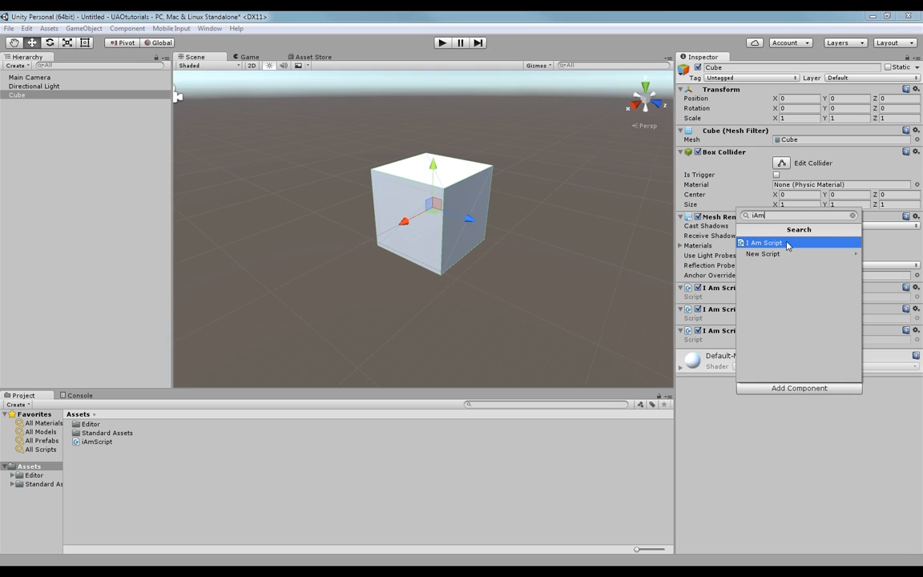
left_click(765, 242)
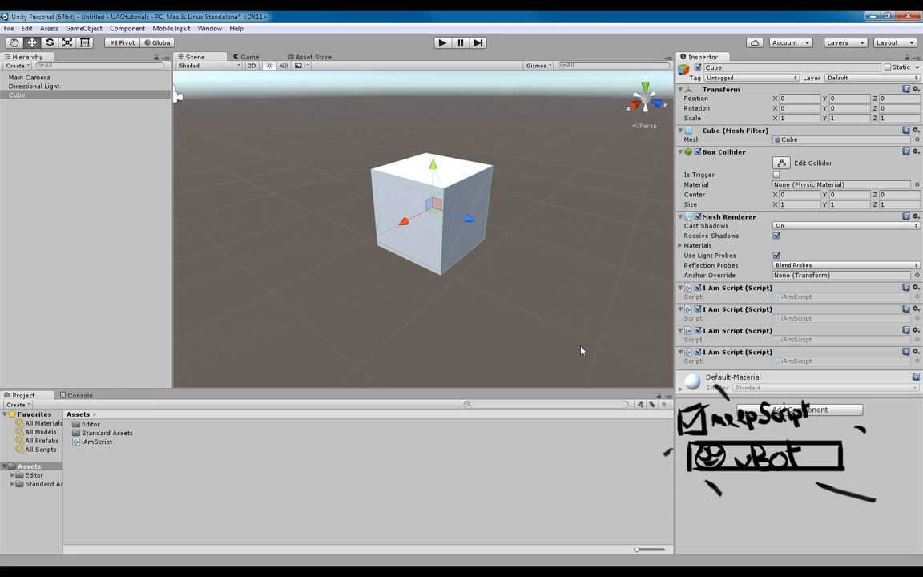
mouse_move(452, 467)
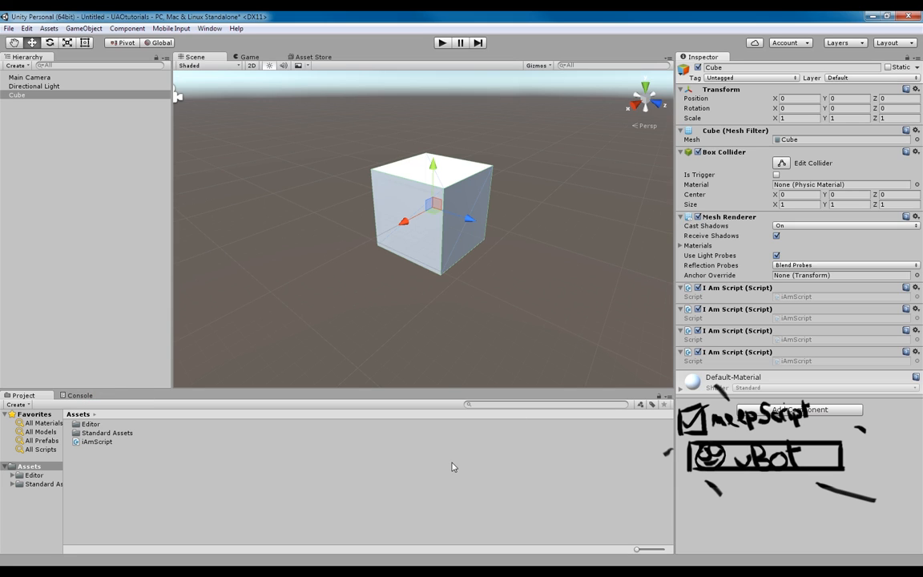
mouse_move(404, 484)
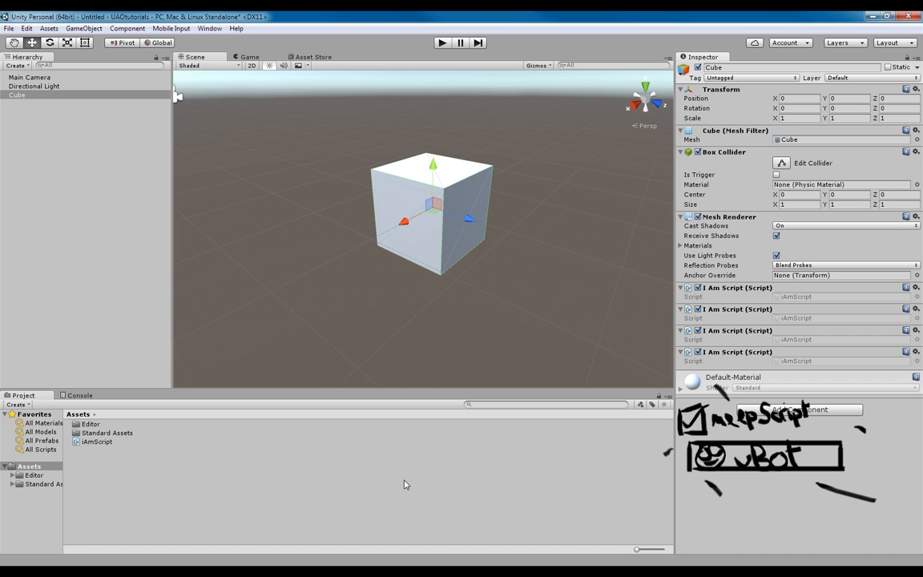